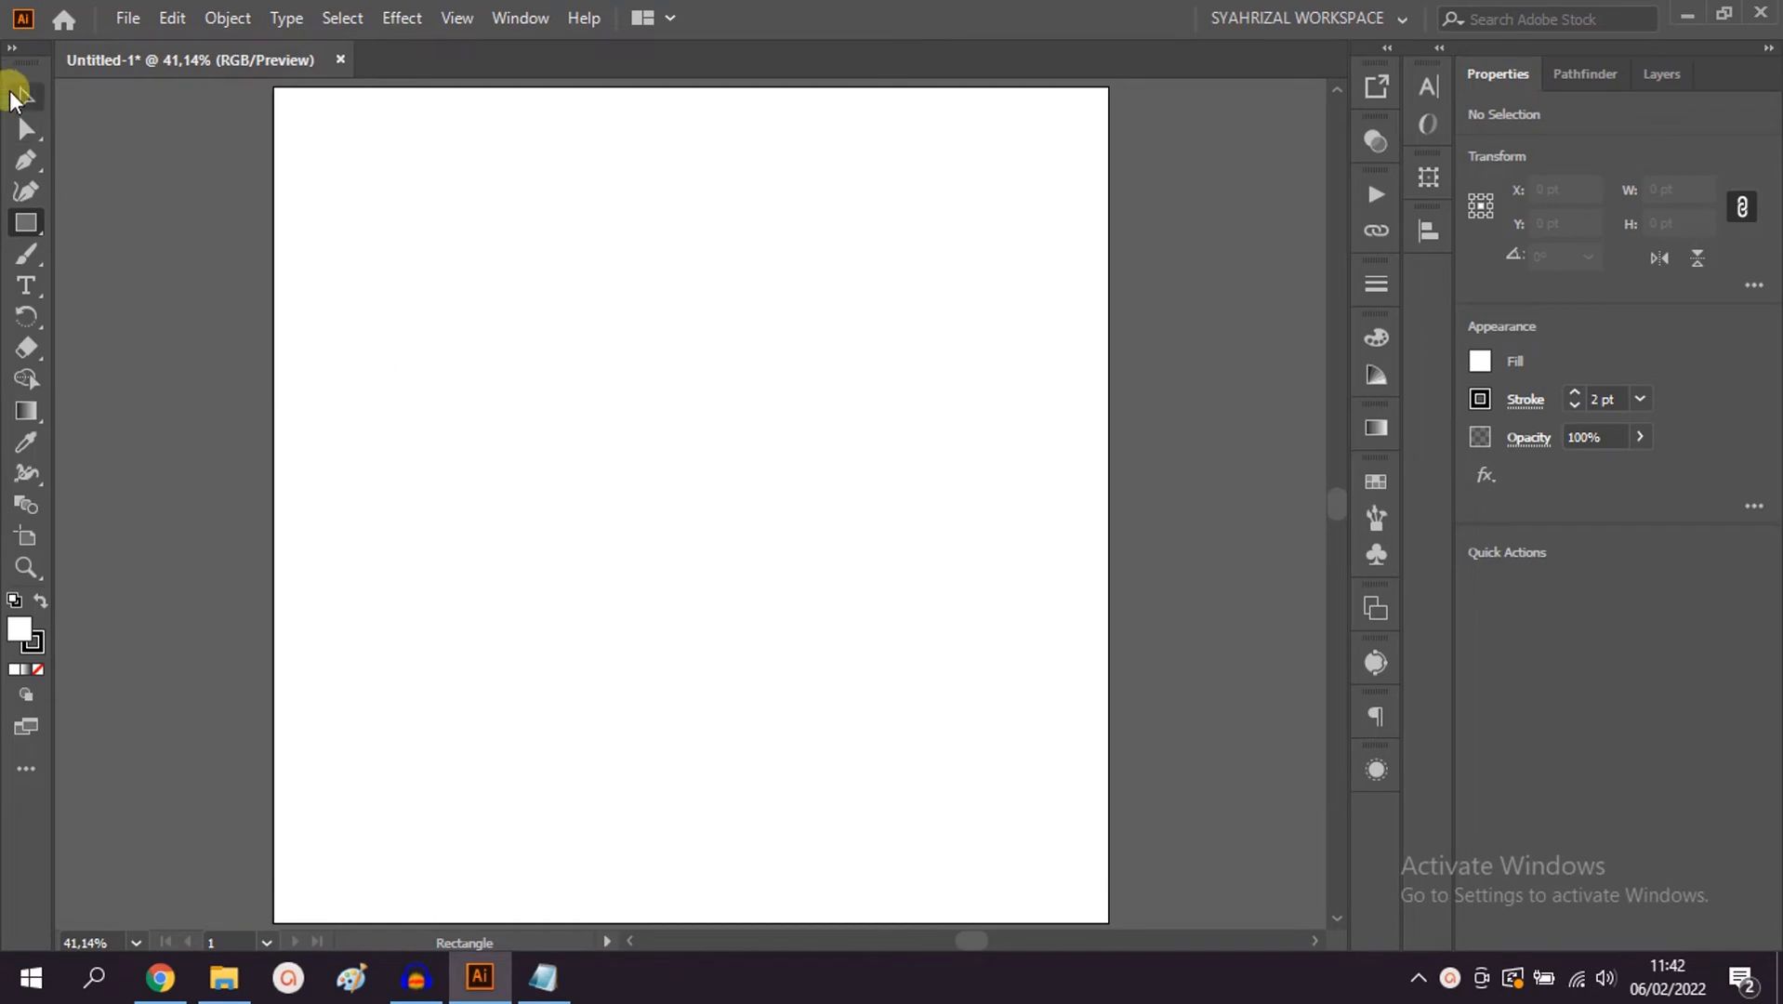
Step: Choose the Star Tool from the Rectangle Tool flyout in the toolbar
left_click(24, 97)
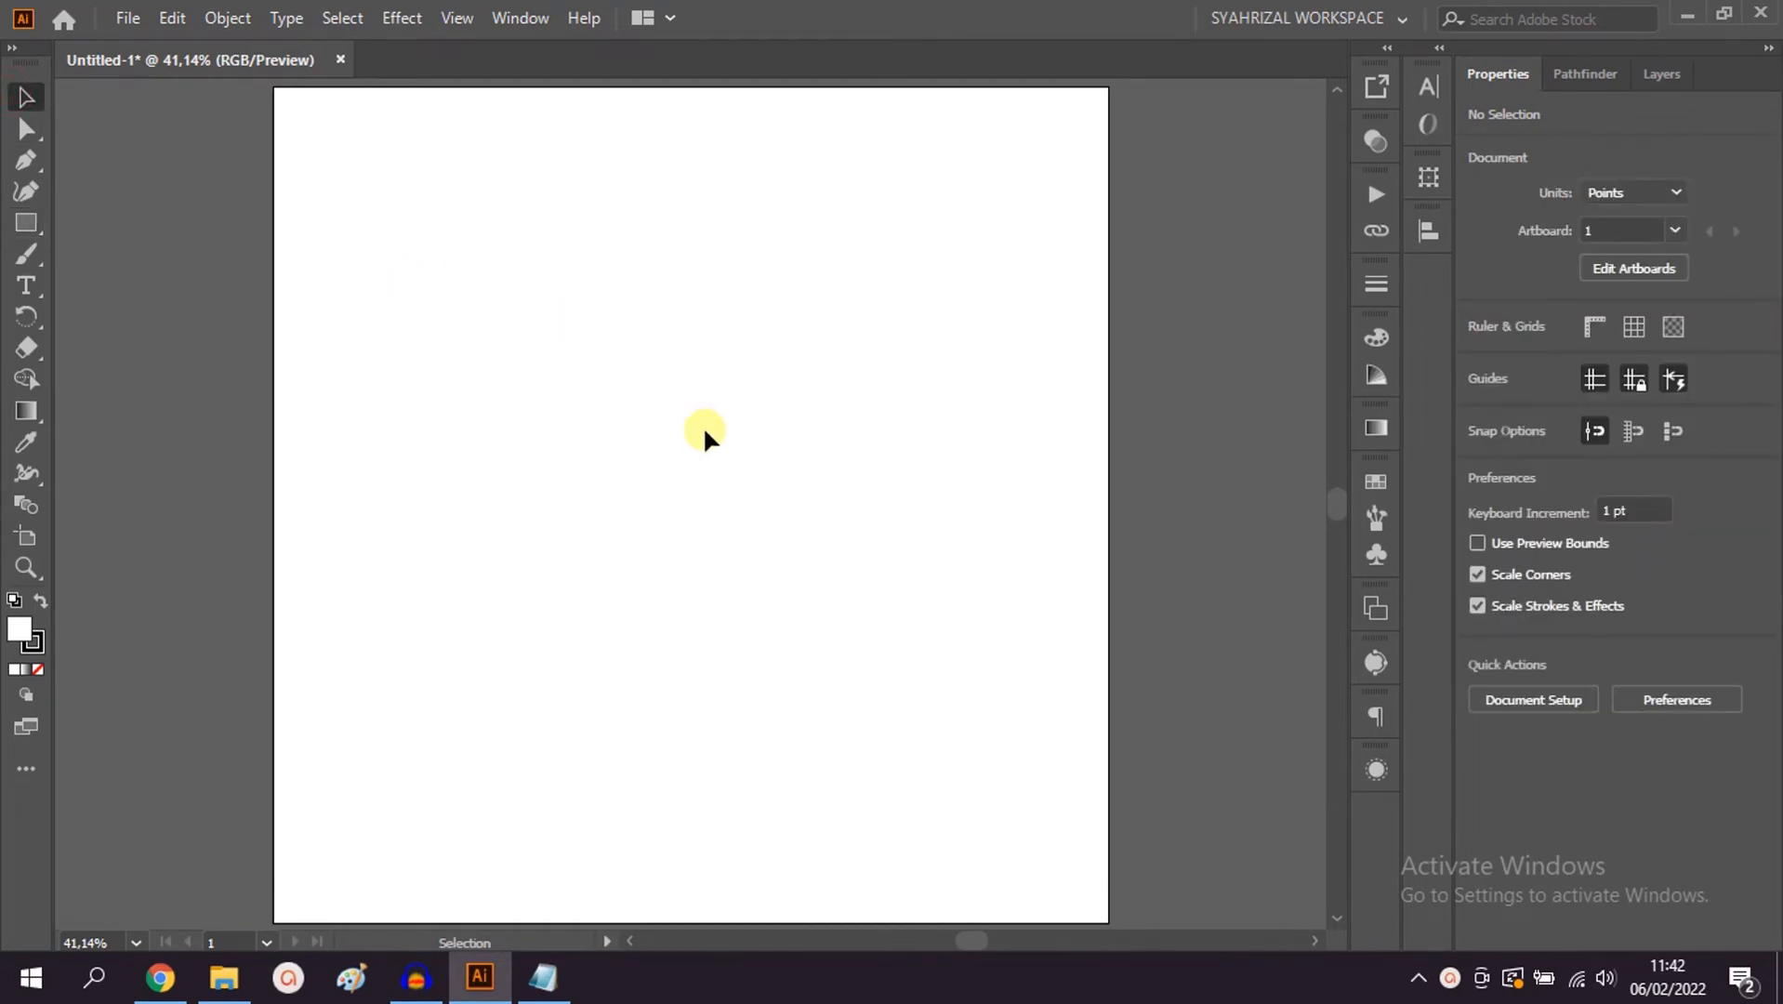
left_click(24, 223)
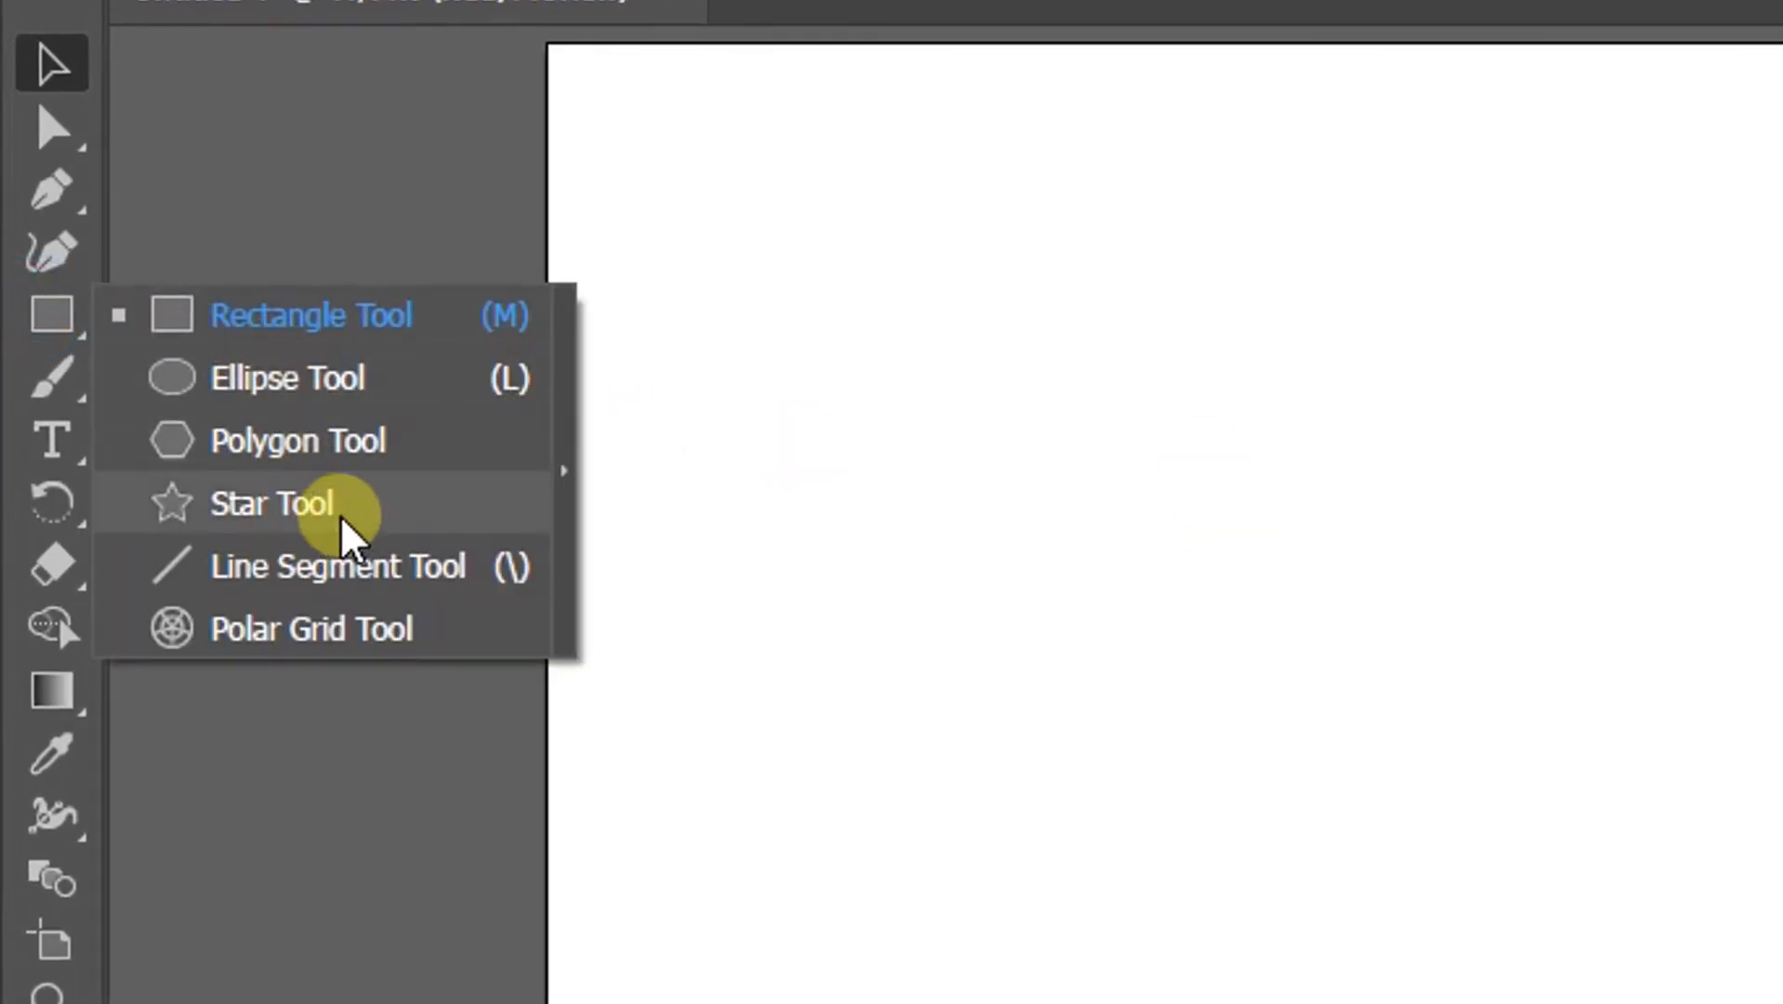
left_click(272, 504)
type("3")
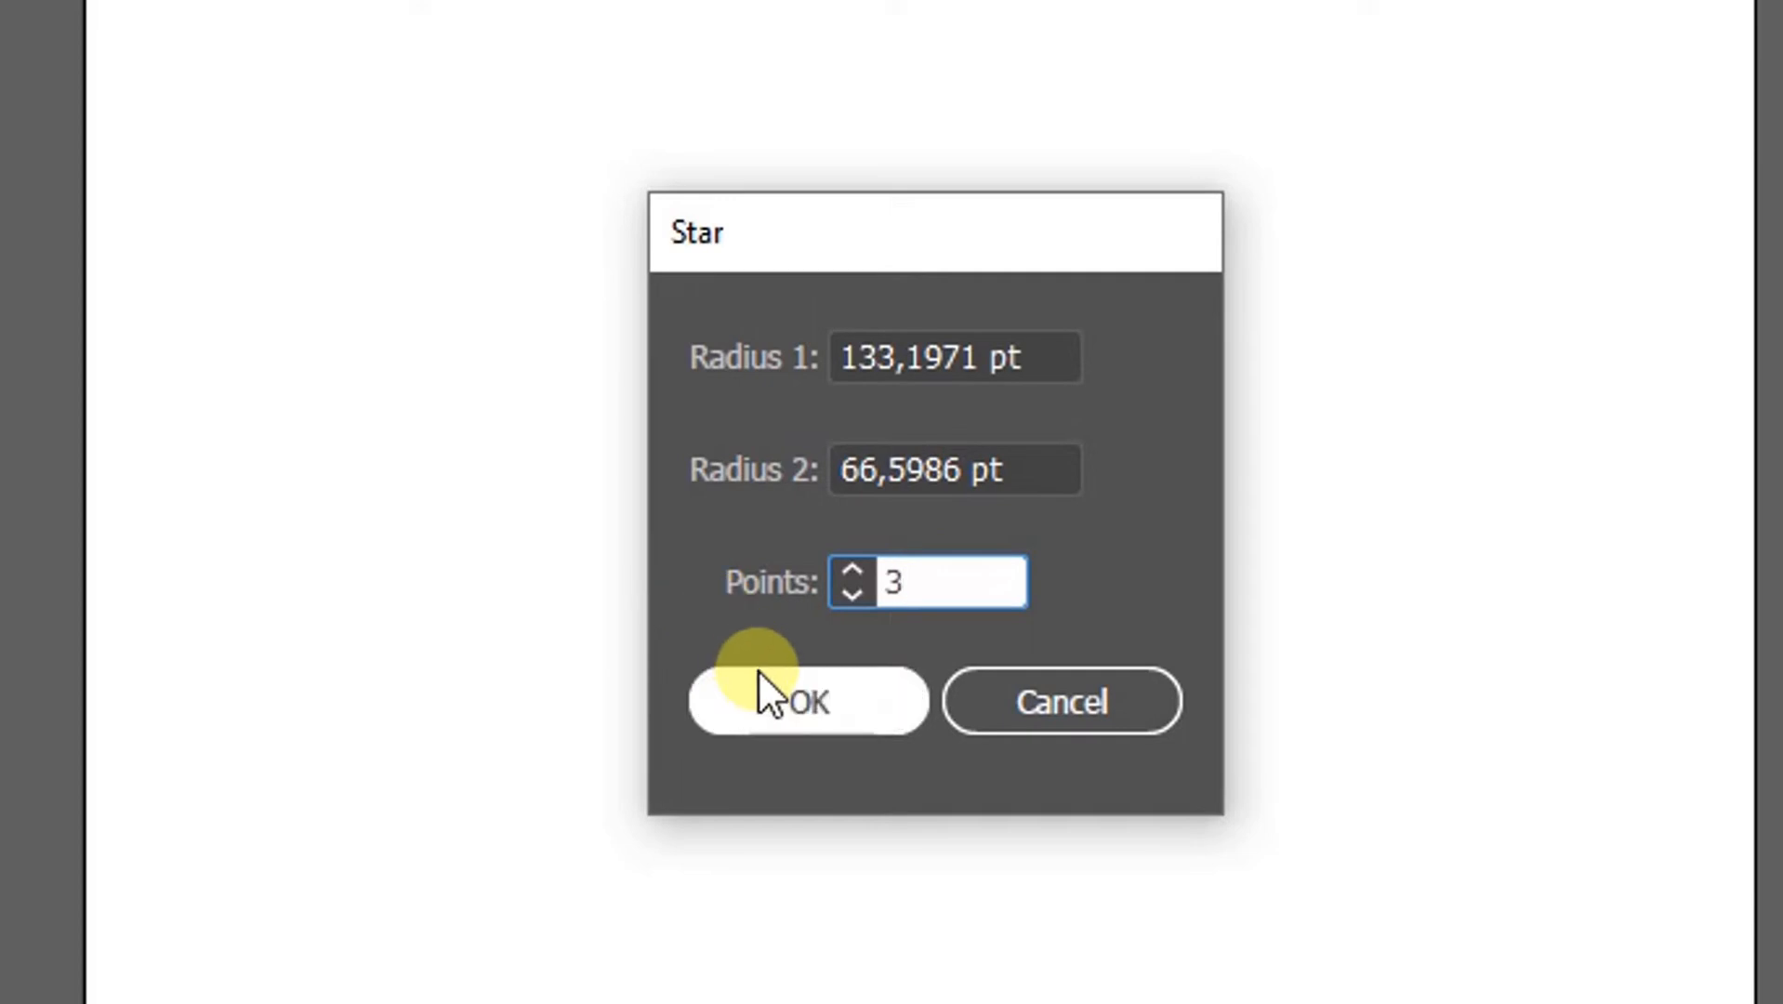
Step: Place stars with 3, 4, 5 and 7 points, giving a triangle and three stars
left_click(807, 701)
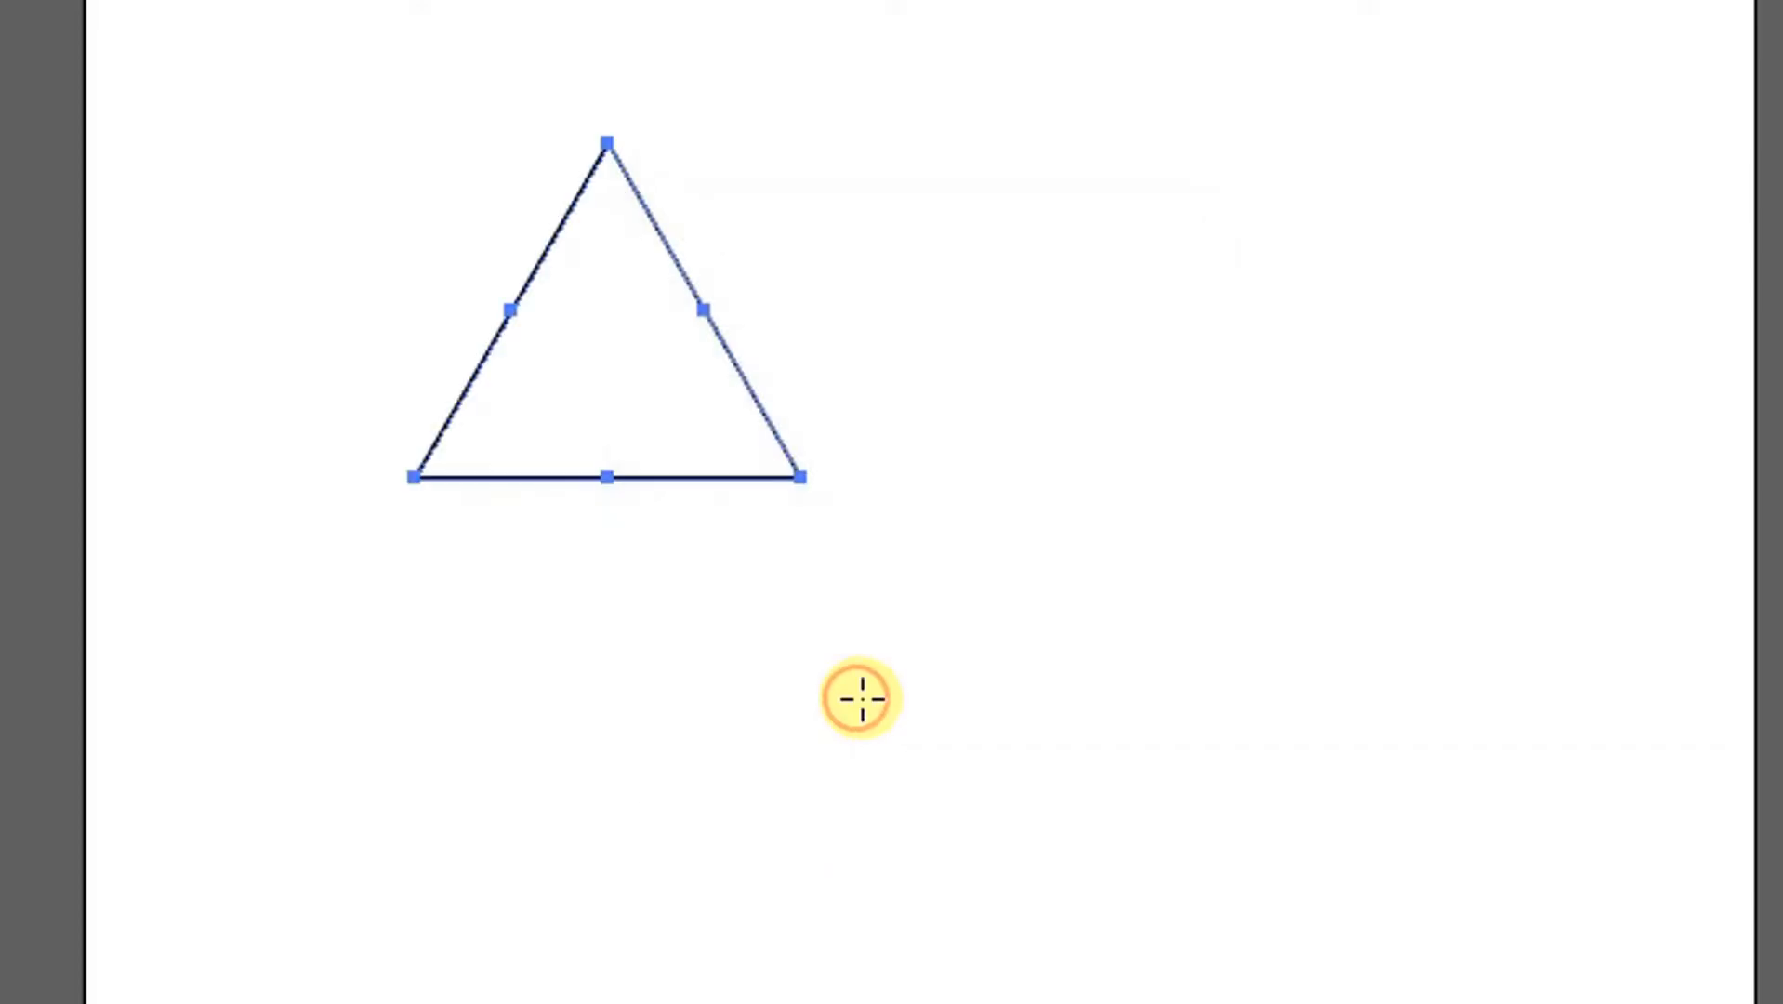
left_click(859, 699)
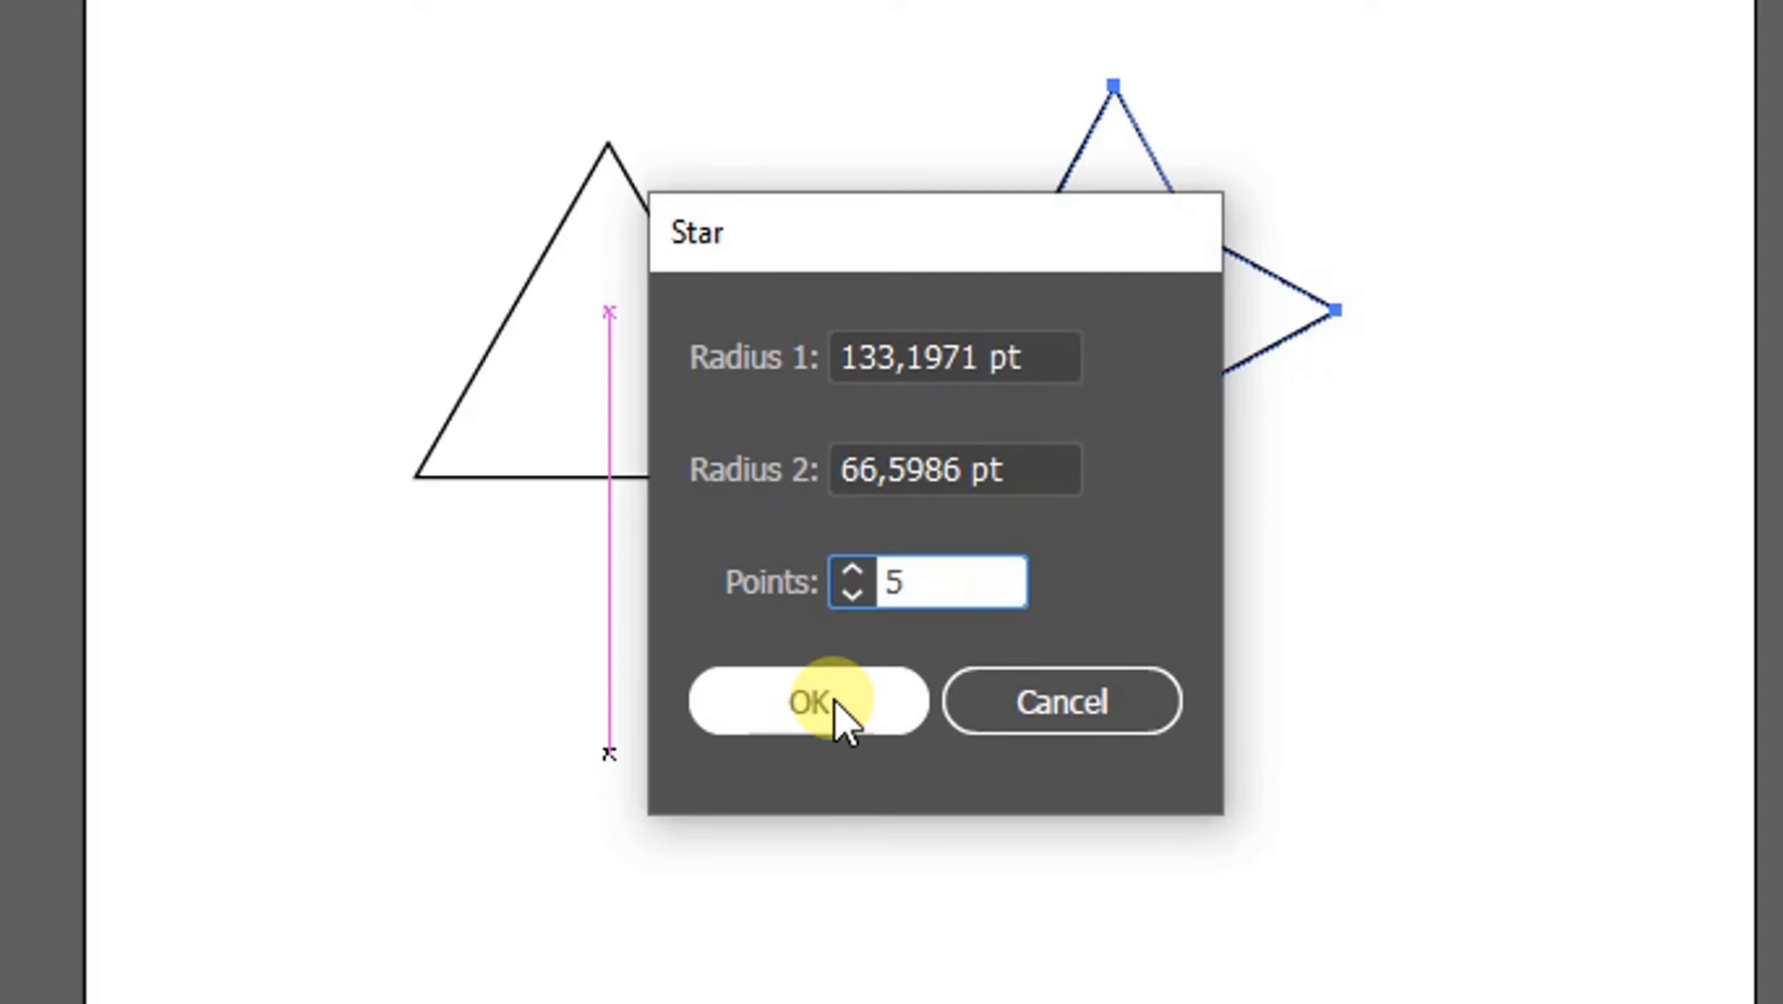
left_click(807, 701)
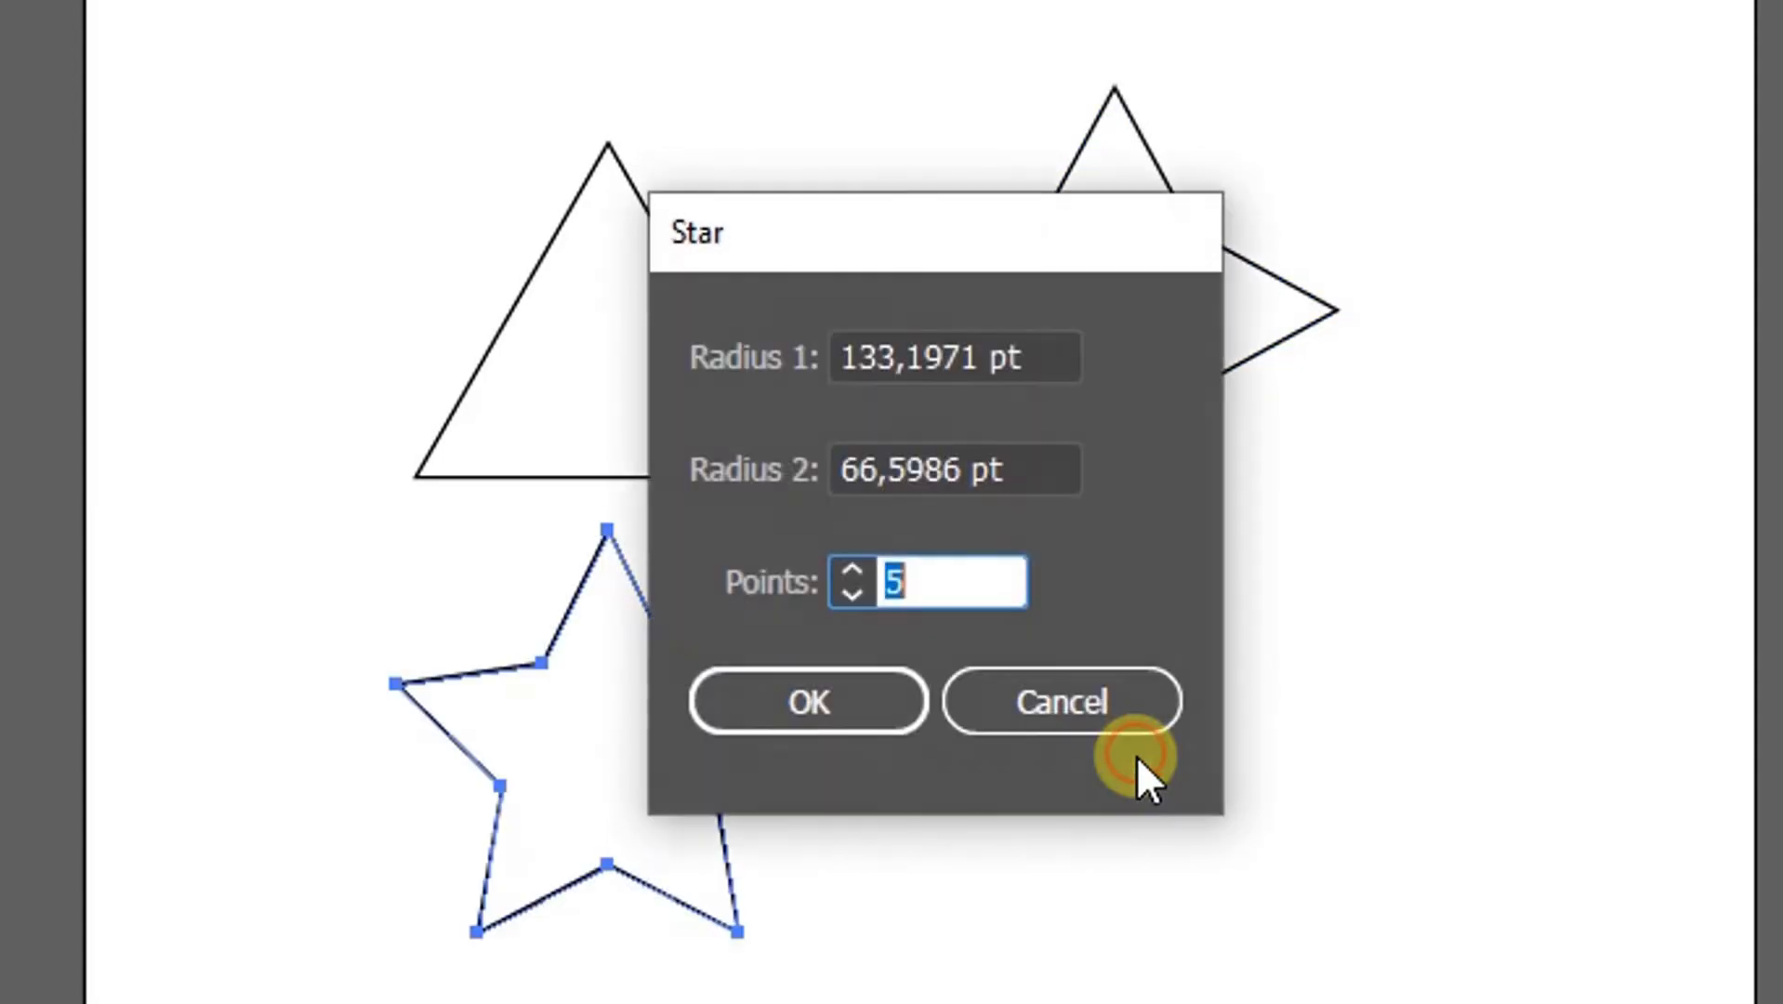
type("7")
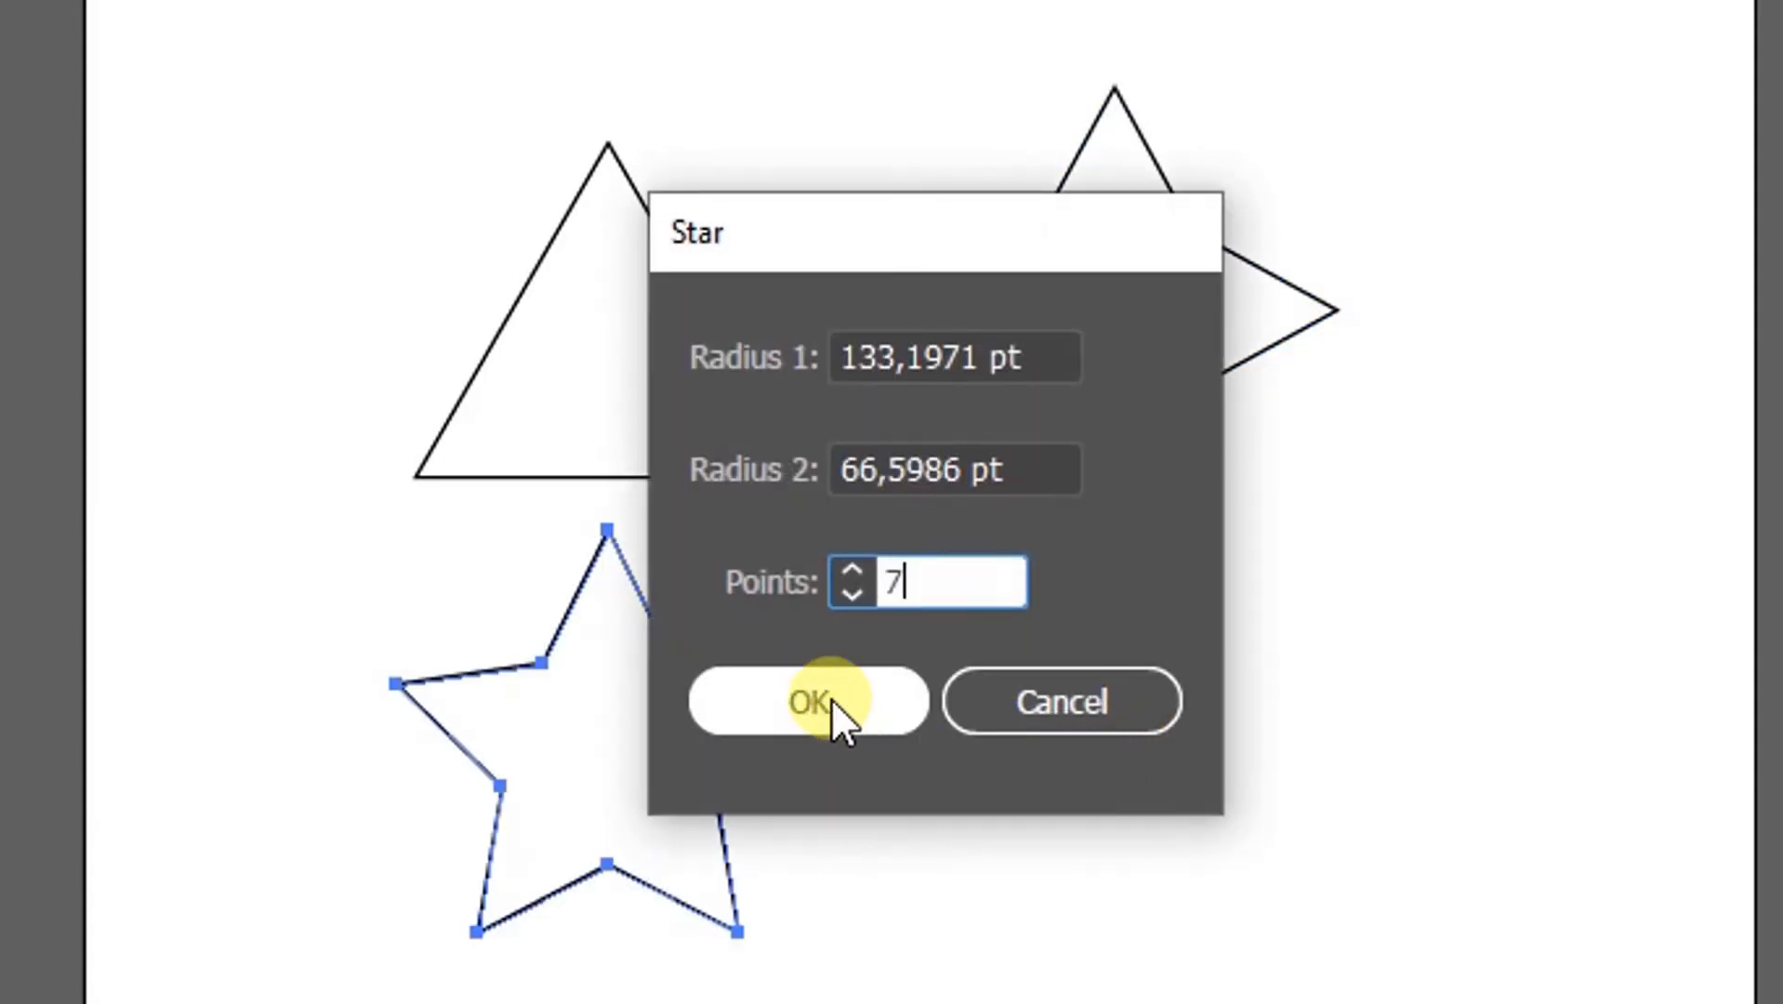
left_click(807, 701)
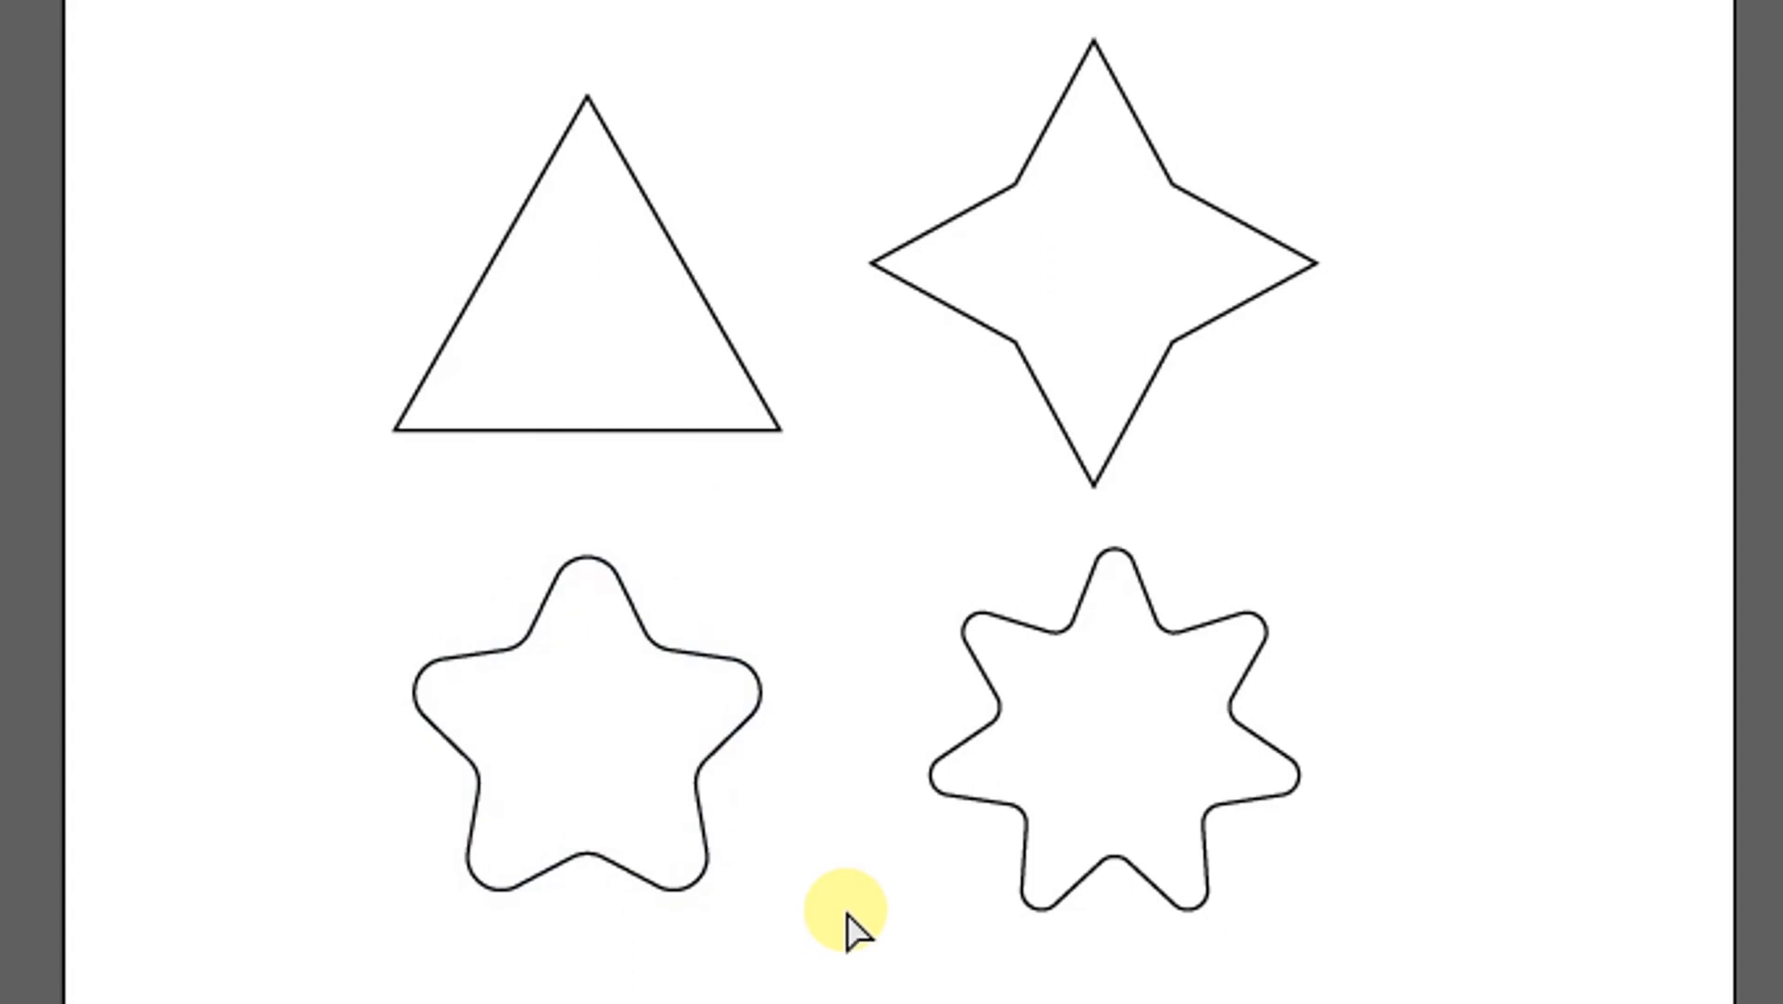
mouse_move(1415, 19)
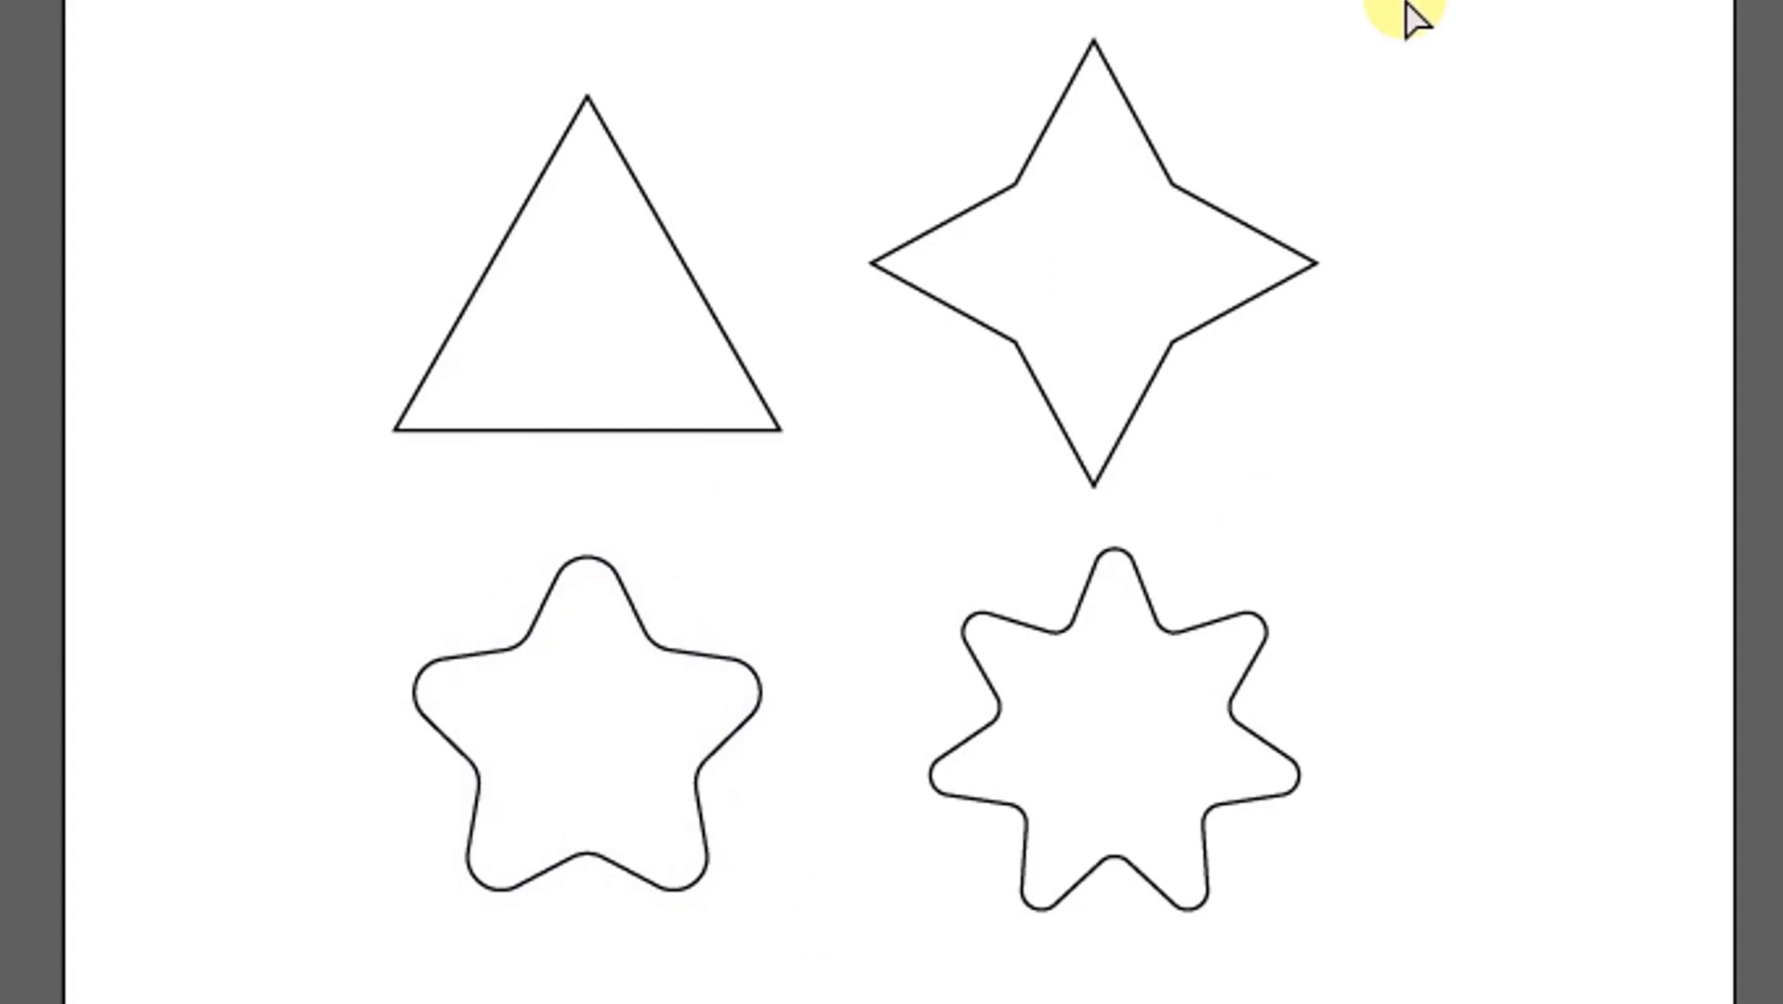
mouse_move(1389, 534)
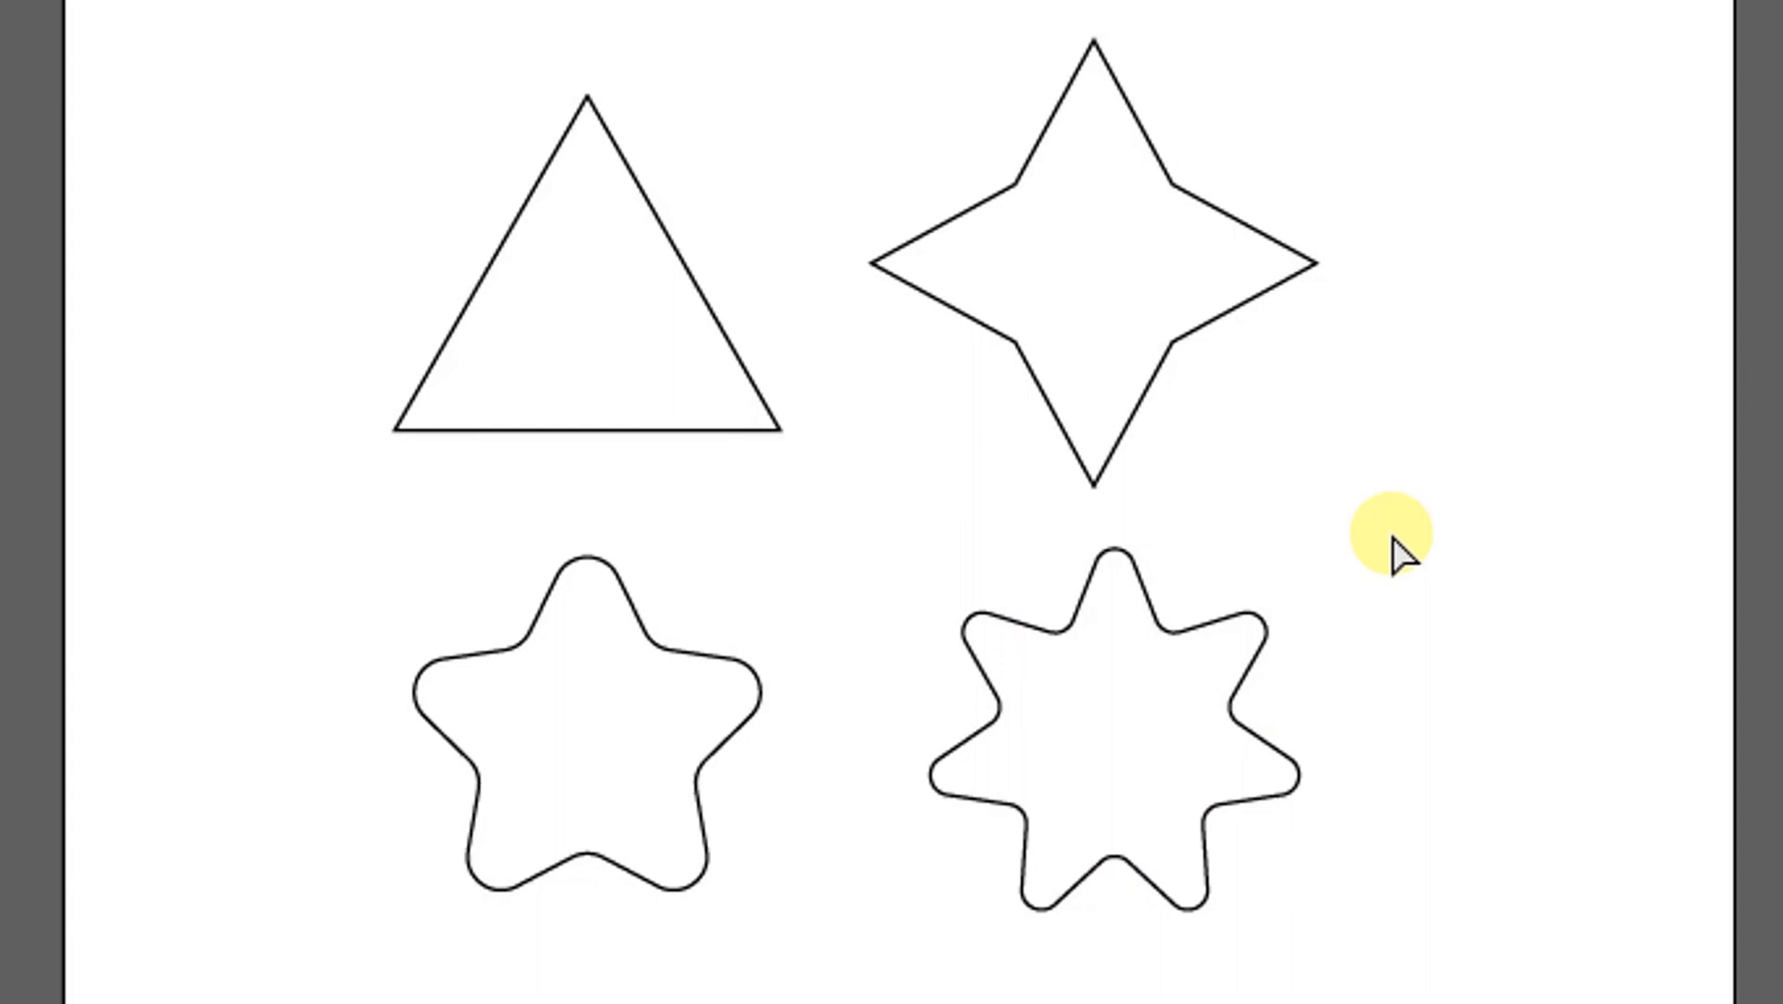